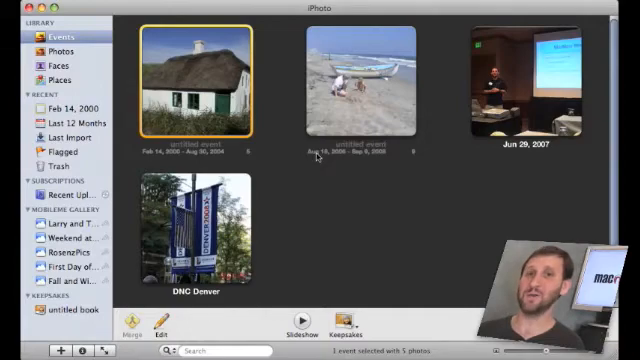
Select the bookshelf photos event and bring up the February 2000 photo's details
left_click(352, 88)
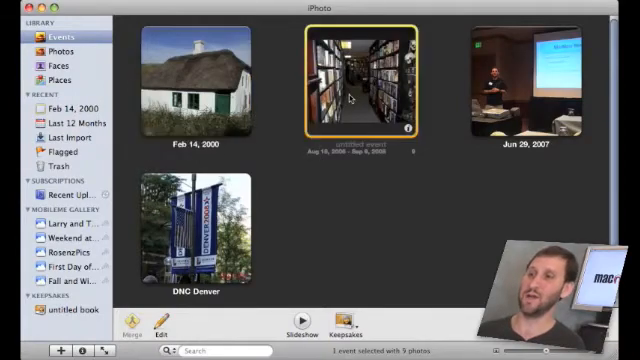
double_click(360, 84)
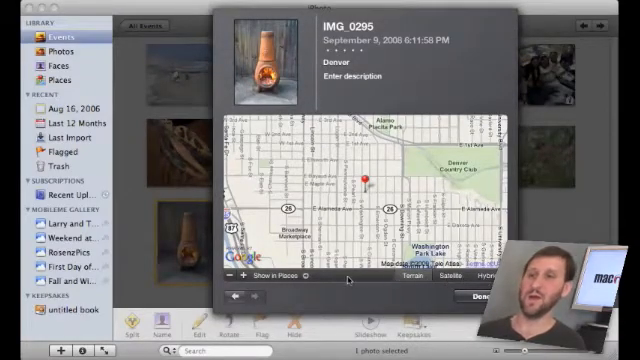
mouse_move(400, 168)
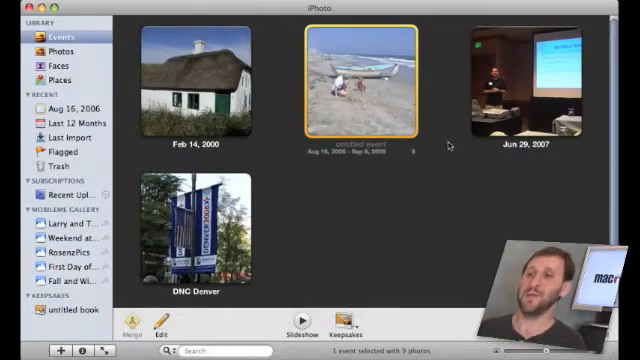
double_click(356, 80)
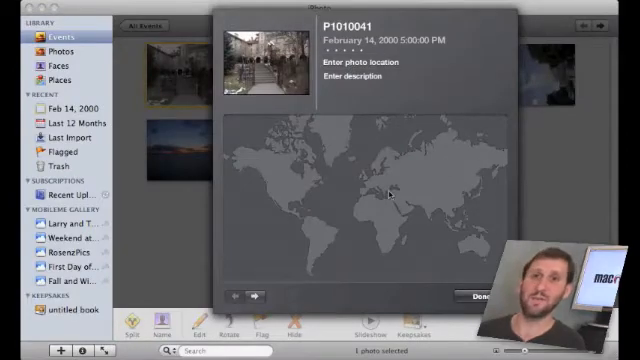
Set the photo's location to Glenwood by choosing the matching suggestion
left_click(360, 62)
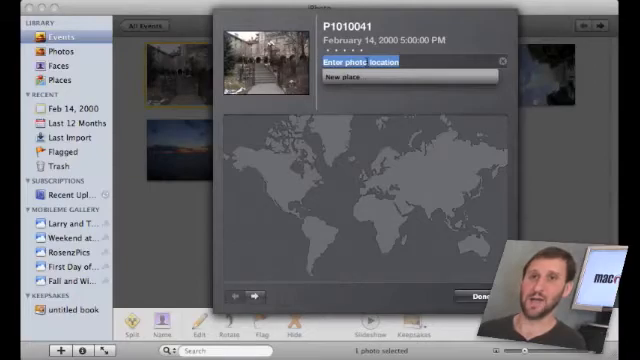
type("Glenw")
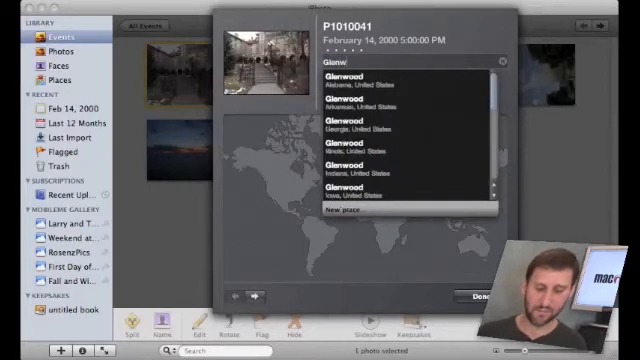
type("ood")
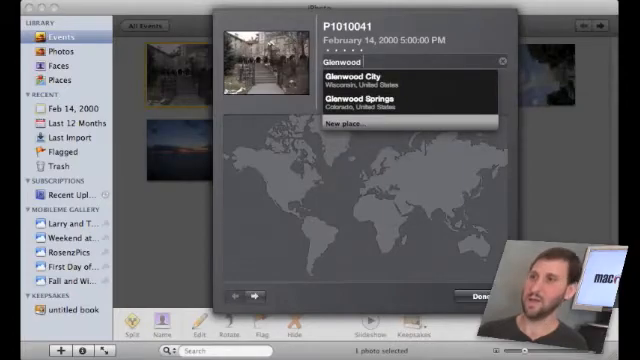
left_click(356, 94)
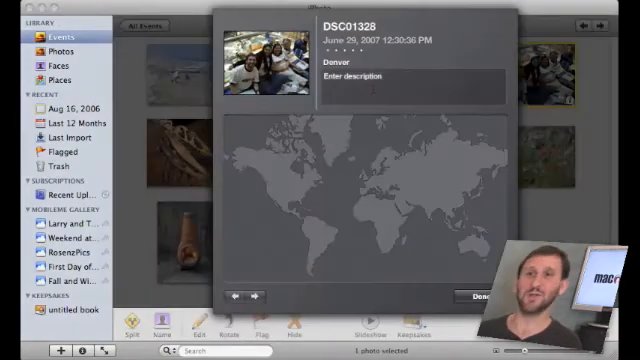
Add a new place via Google search for 'Cherry Creek Mall, Denver' and assign it
left_click(350, 64)
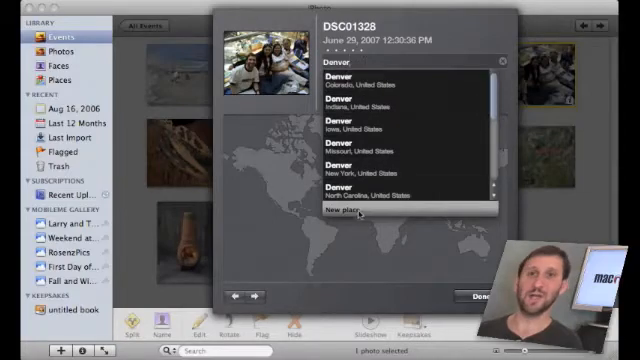
left_click(334, 212)
type("Cherry Creek Mall")
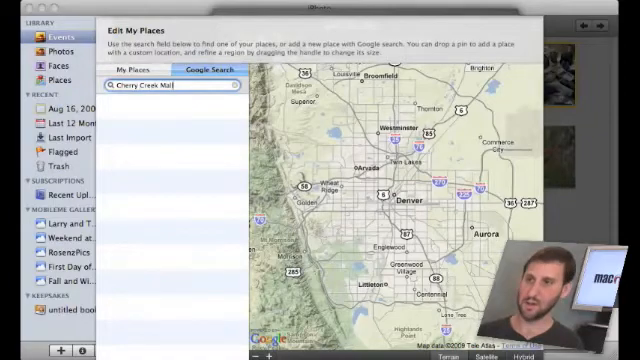
type(", Denver")
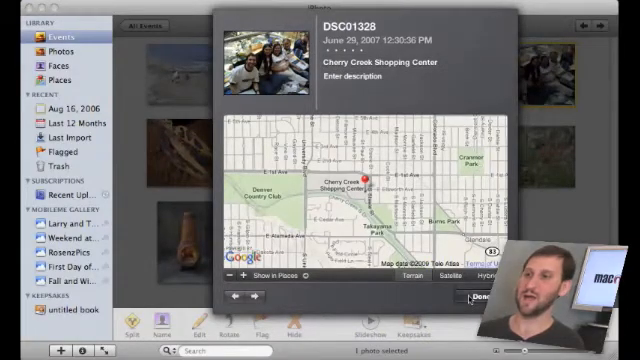
Assign Cherry Creek Shopping Center to the March 2008 photo from the suggestions
left_click(476, 296)
type("Cherr")
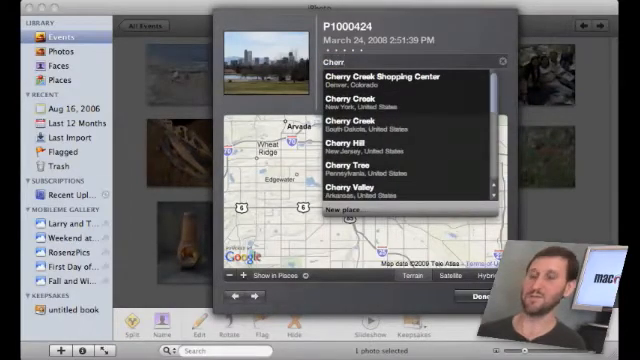
left_click(404, 82)
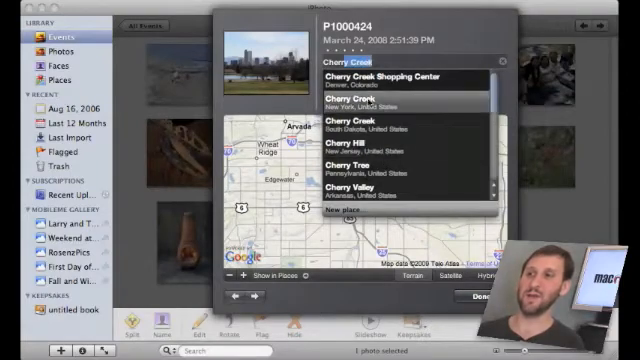
left_click(388, 78)
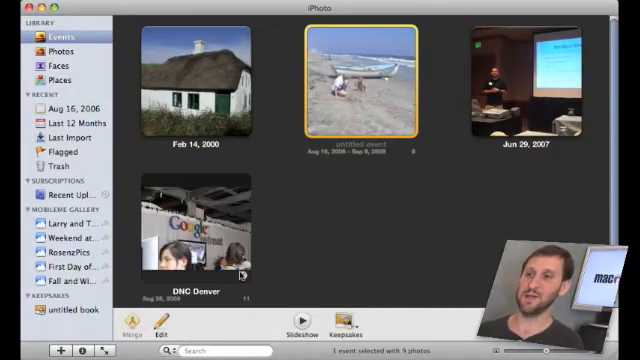
Set Denver as the DNC Denver event's location and return to the event grid
double_click(188, 240)
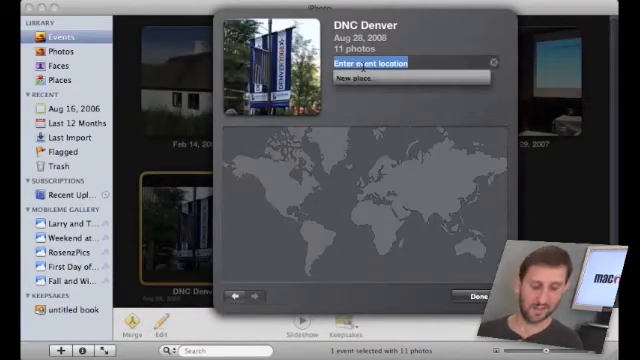
type("Denver")
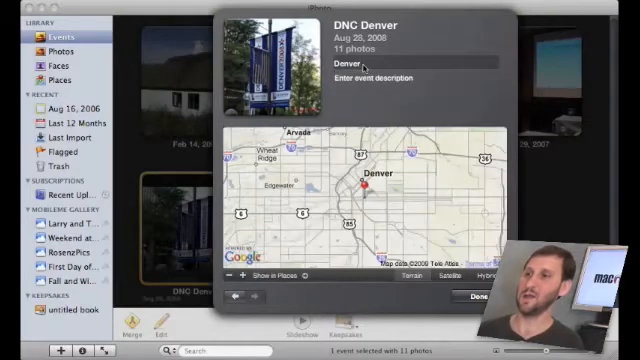
left_click(490, 298)
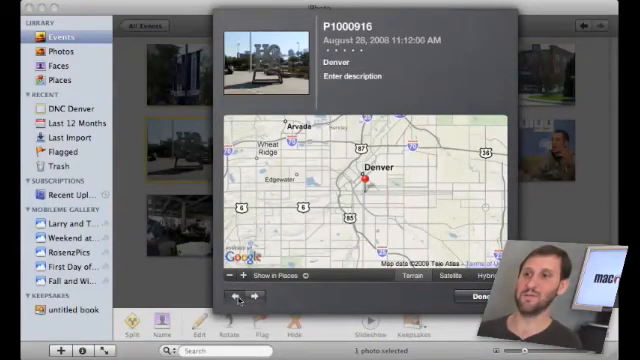
left_click(236, 298)
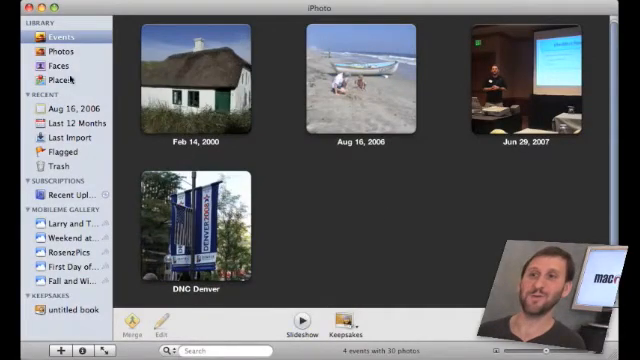
Browse the Places map, zoom into Colorado, view the Cherry Creek pin's photos, then return to the world map
left_click(56, 76)
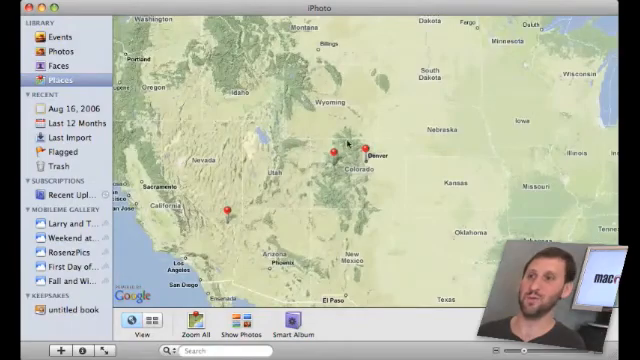
left_click(332, 154)
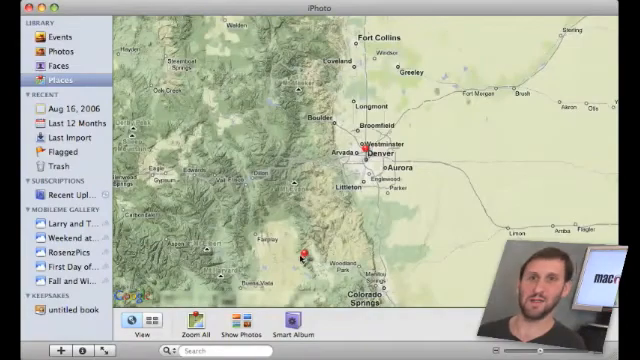
left_click(368, 152)
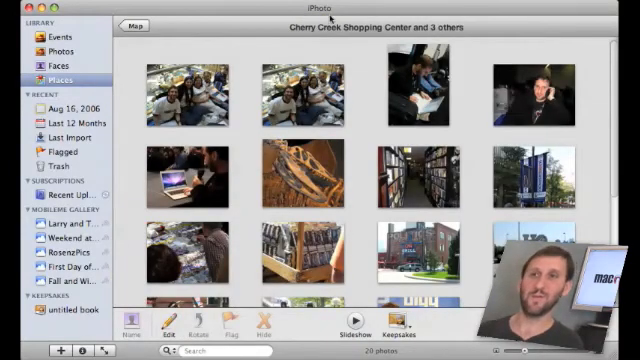
left_click(136, 26)
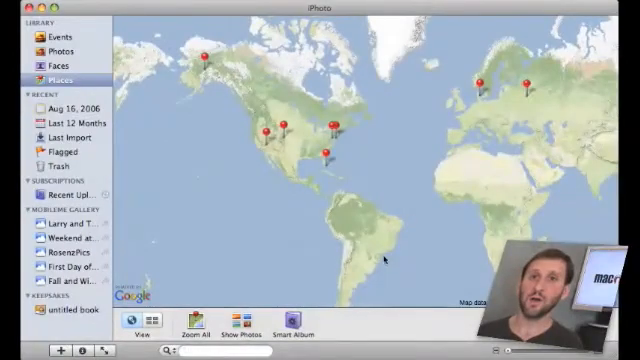